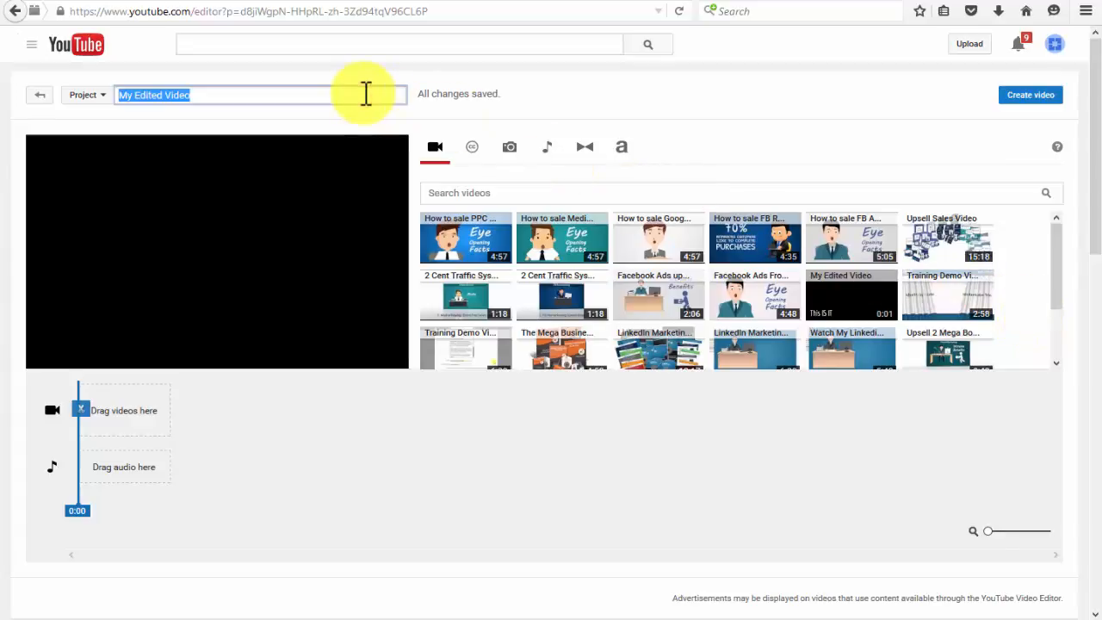
# - Replace the project title 'My Edited Video' with 'Testing Video'
pyautogui.write('Testing')
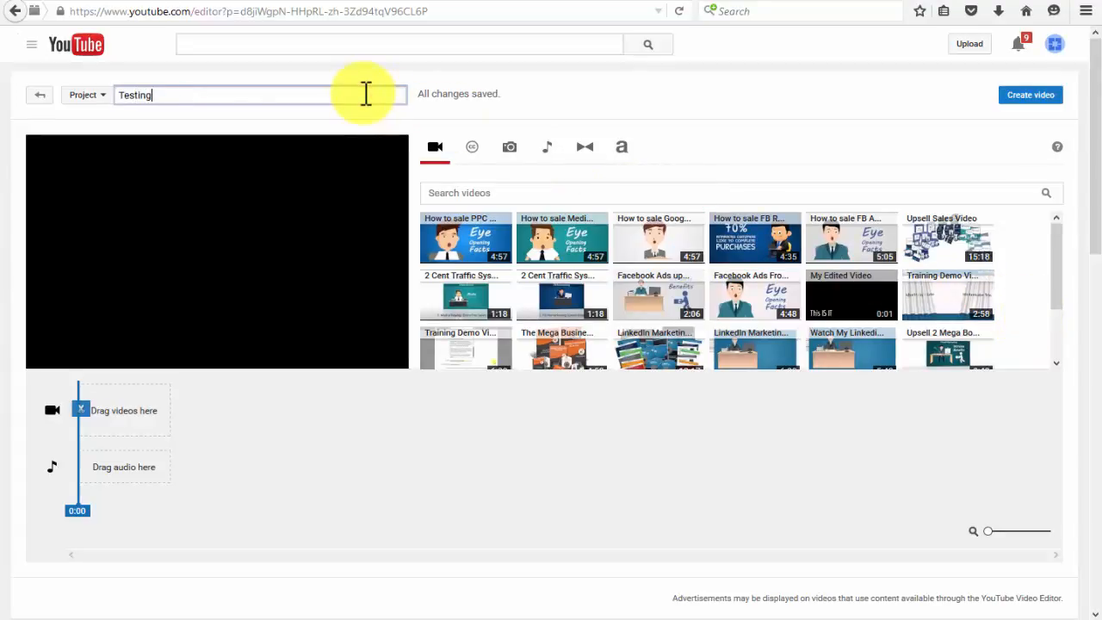
pyautogui.write('Video')
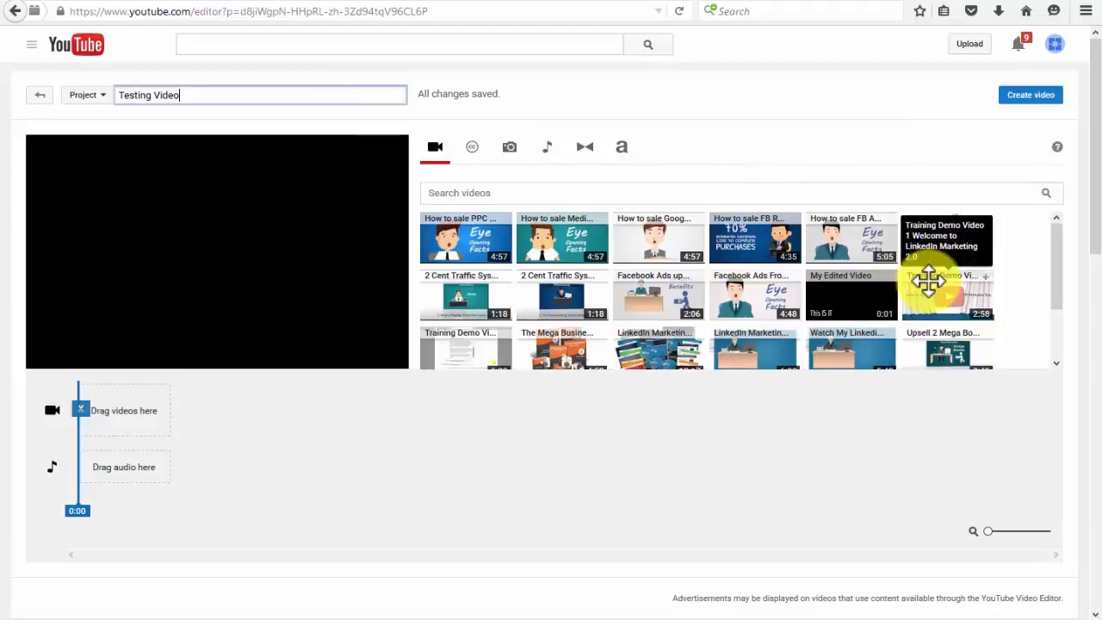
# - Place the Training Demo clip on the timeline, preview it and enable Brightness and Contrast at +3
pyautogui.moveTo(947, 293); pyautogui.dragTo(206, 410)
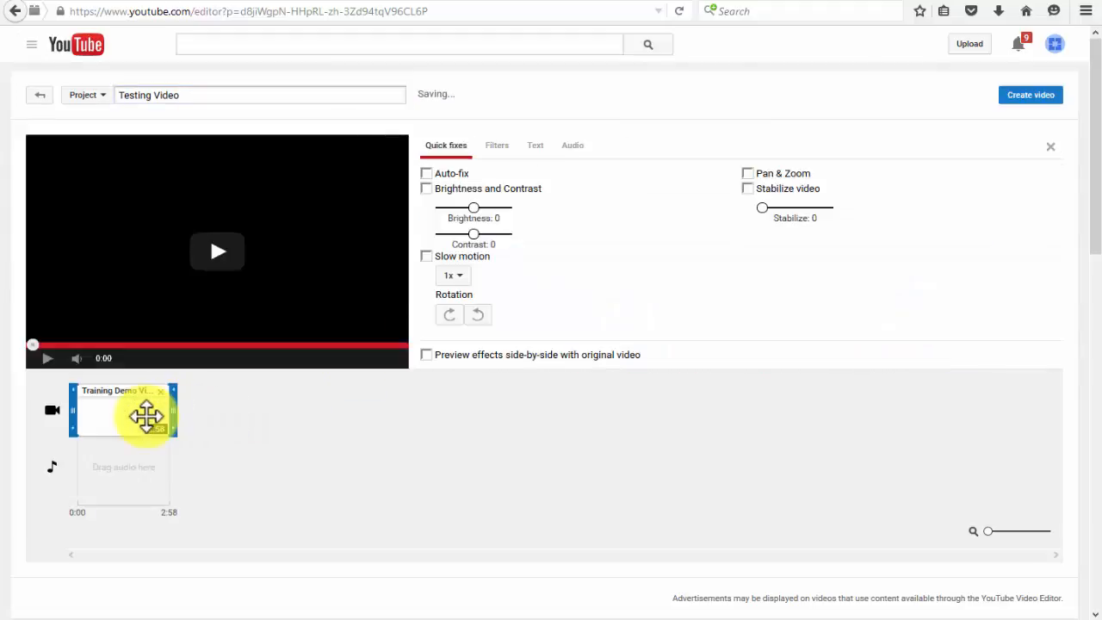
pyautogui.click(217, 252)
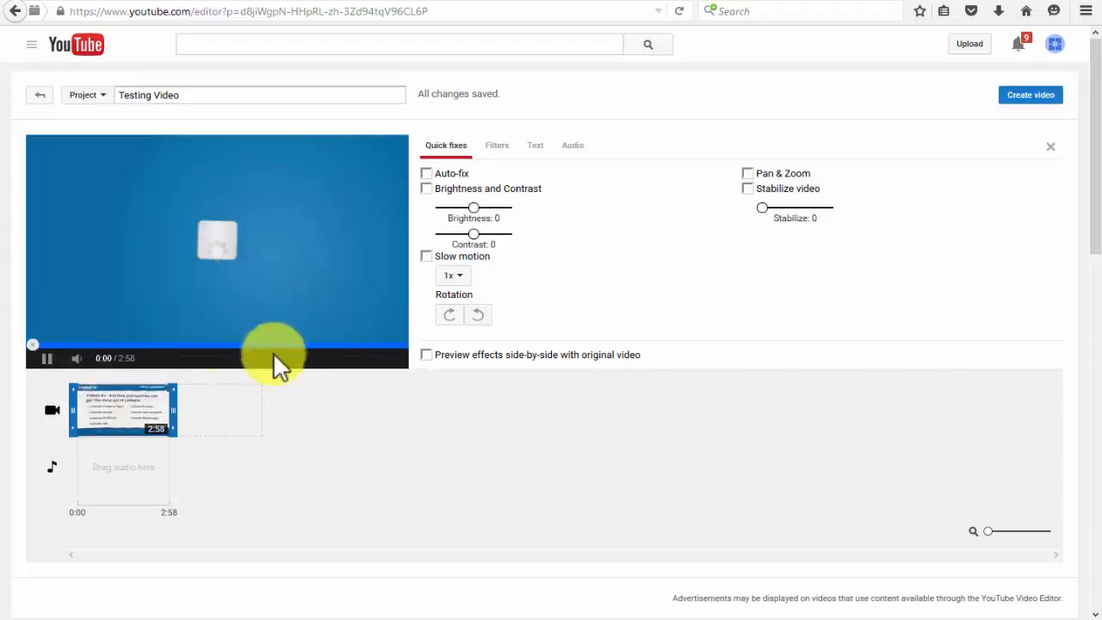
pyautogui.moveTo(427, 188)
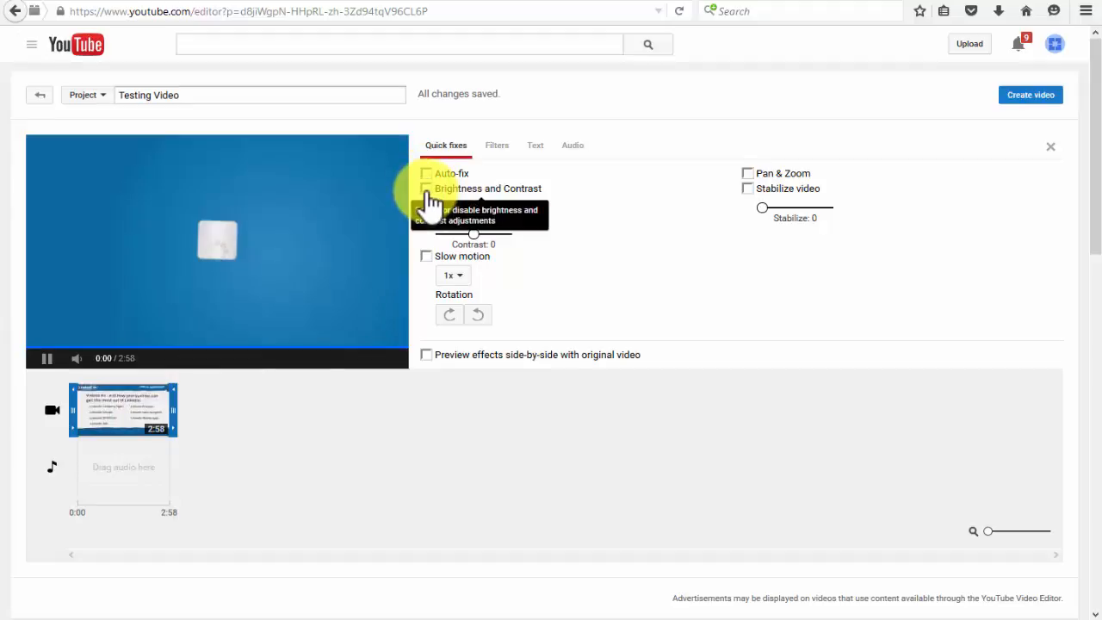
pyautogui.click(427, 187)
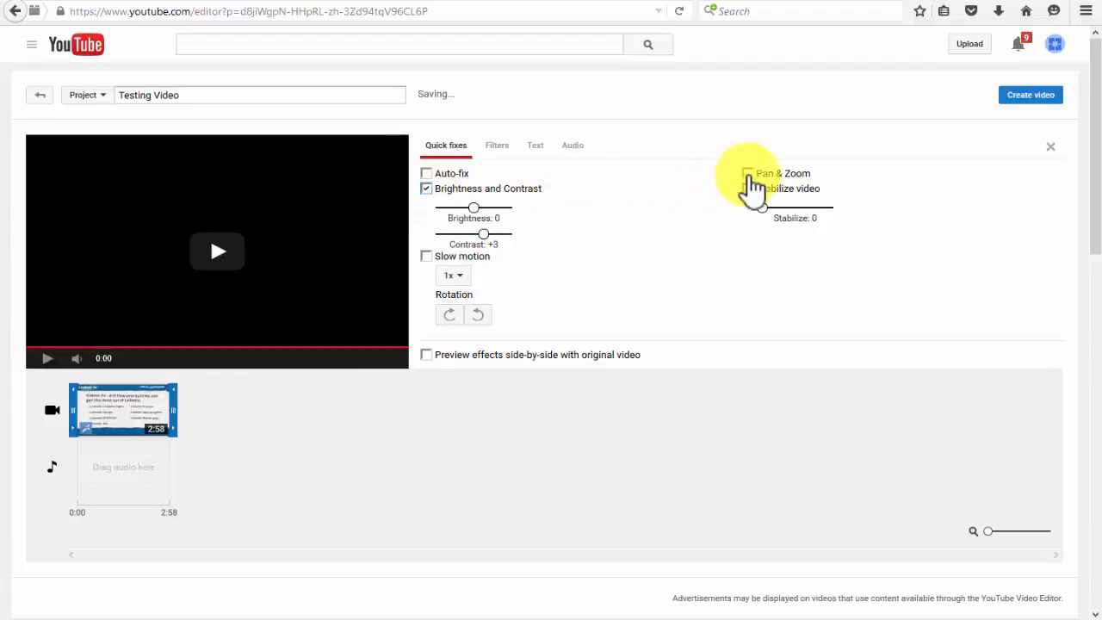
pyautogui.moveTo(751, 196)
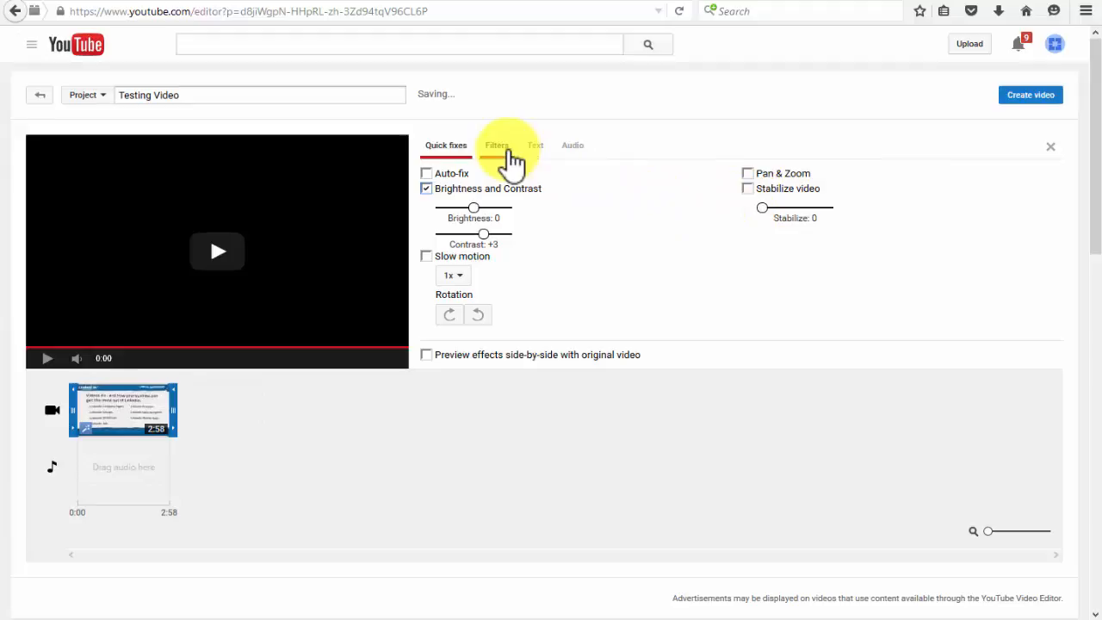
# - Browse the filter gallery without applying one, then show the Text overlay settings
pyautogui.click(495, 144)
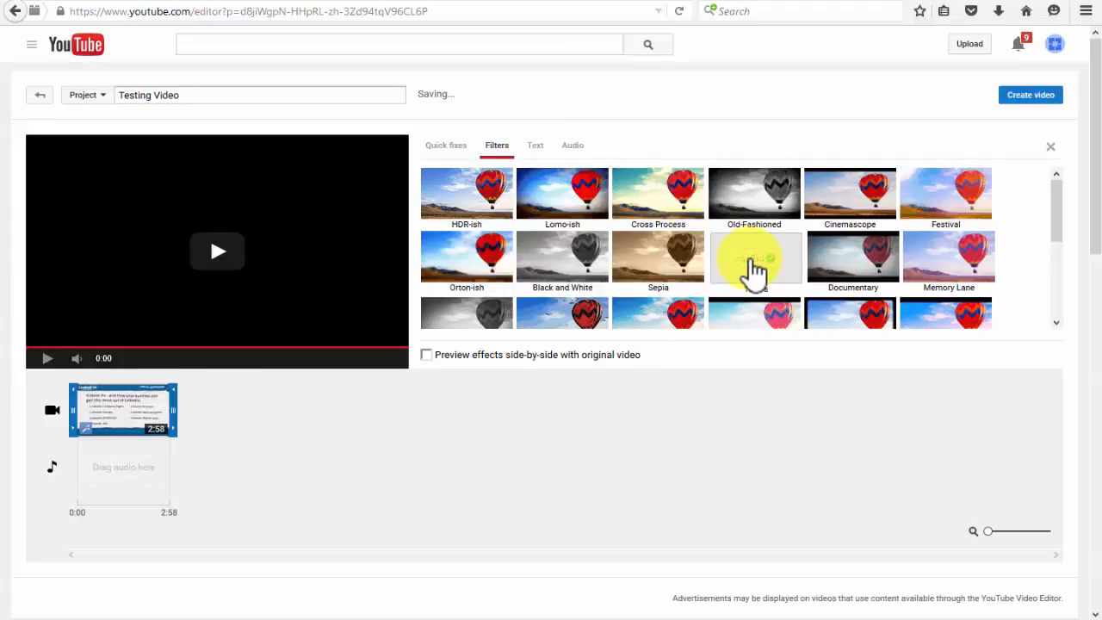
pyautogui.click(534, 145)
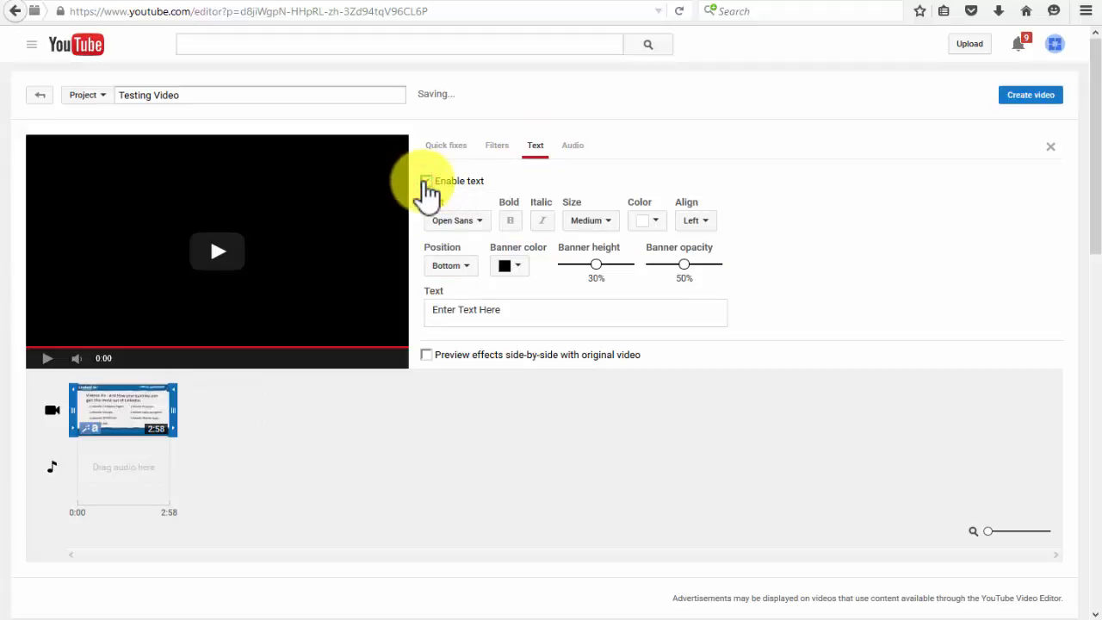
# - Enable a Garamond caption 'Testing Video!' with 75% banner opacity and no side-by-side preview
pyautogui.click(457, 220)
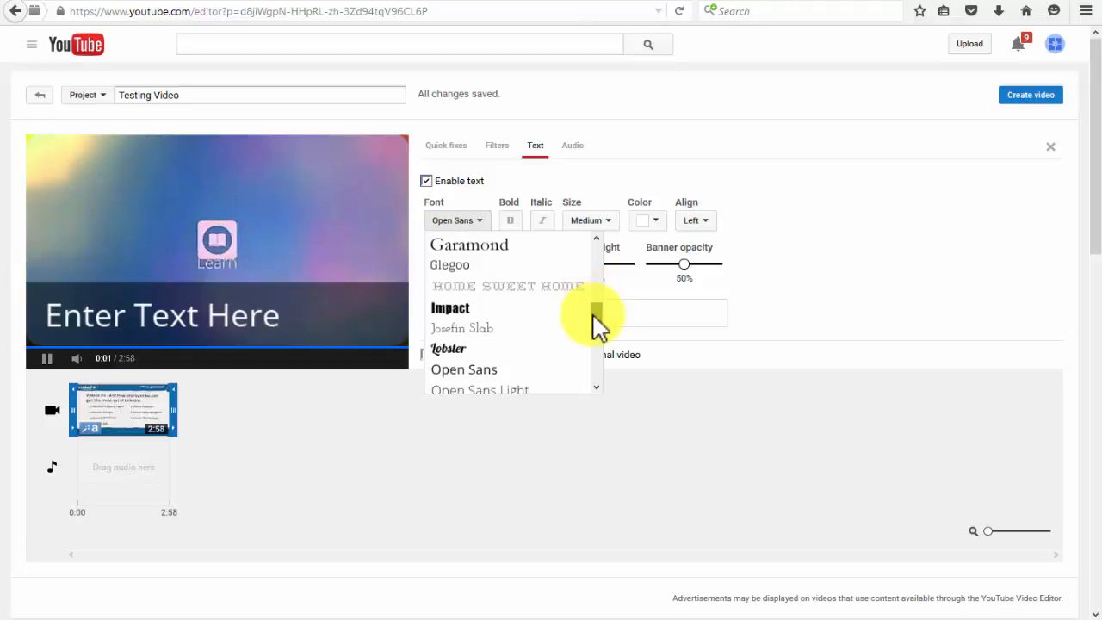
pyautogui.moveTo(499, 258)
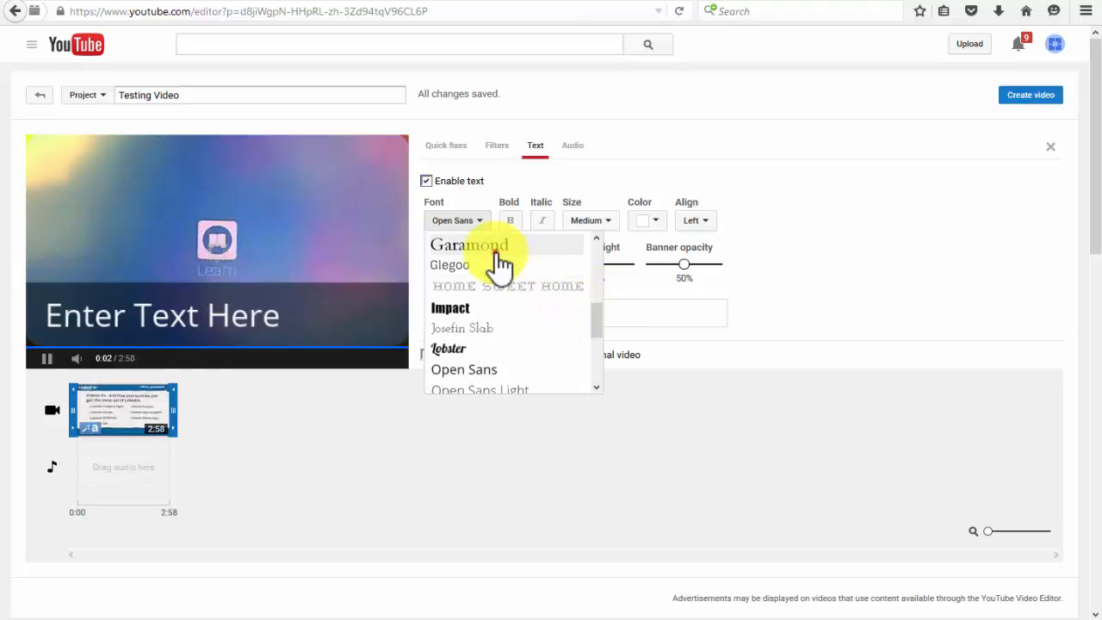
pyautogui.click(468, 245)
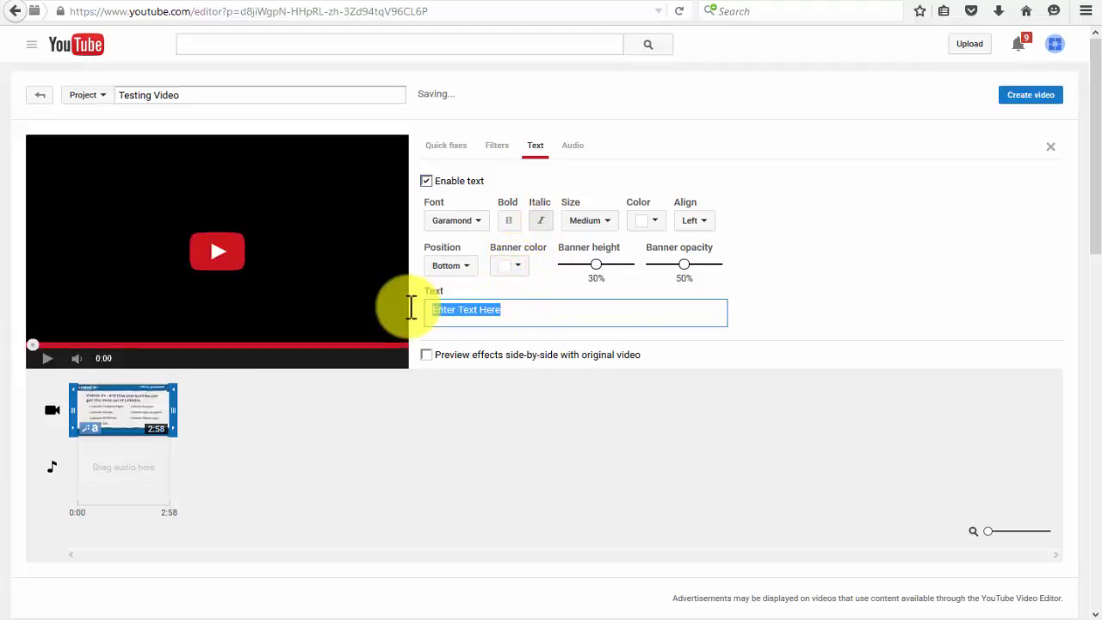
pyautogui.write('Testing Video!')
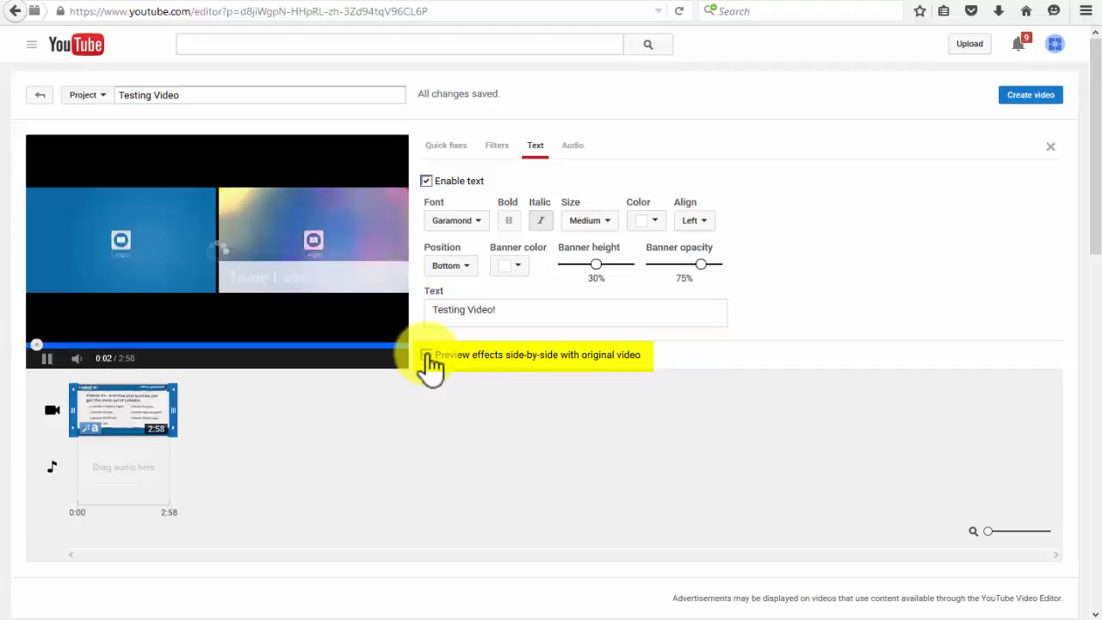
pyautogui.click(427, 355)
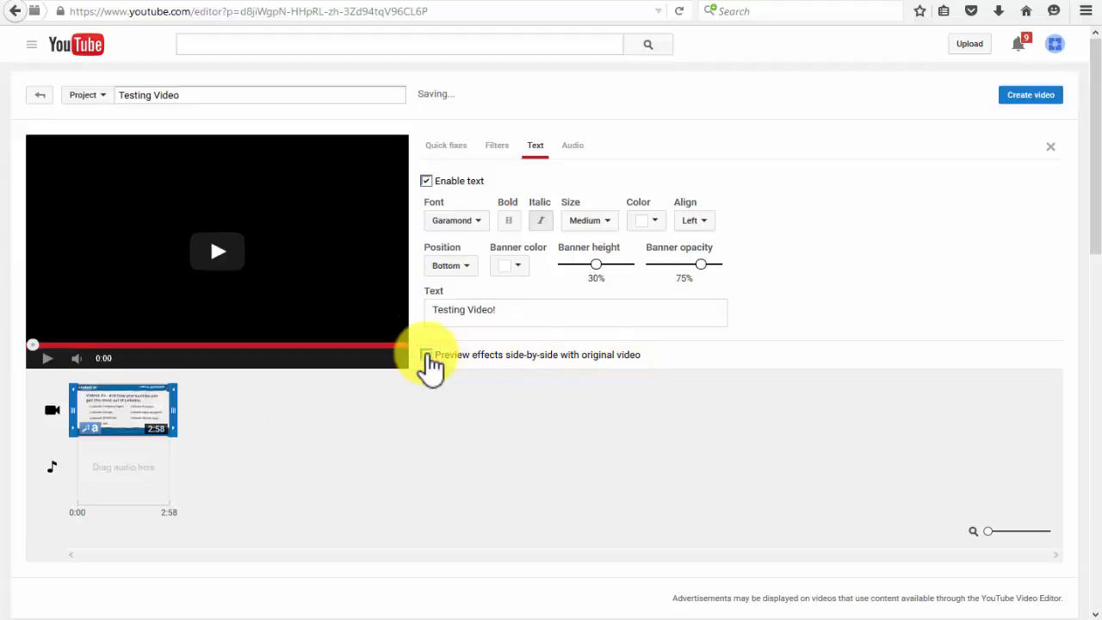
# - Browse the Creative Commons and Photos tabs, opening and cancelling the photo import dialog
pyautogui.click(1052, 146)
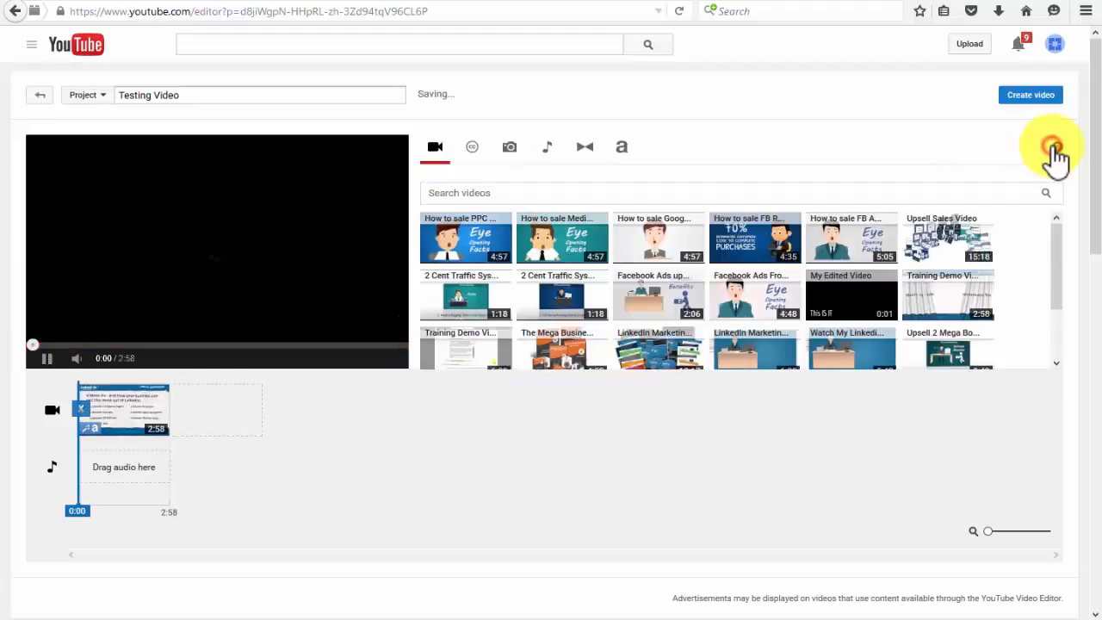
pyautogui.moveTo(508, 141)
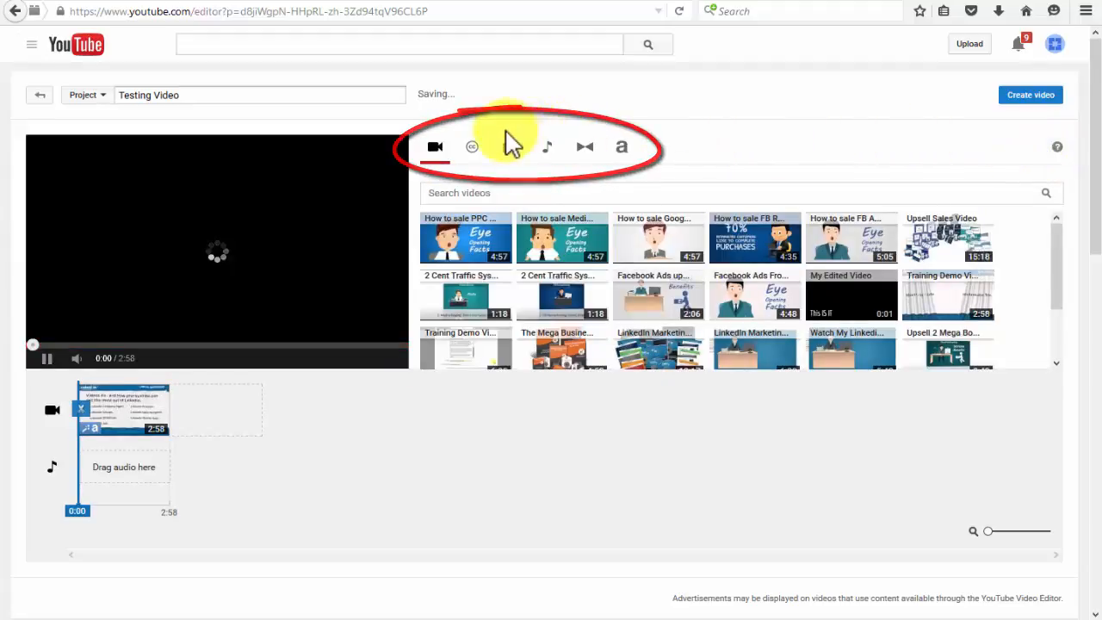
pyautogui.click(472, 146)
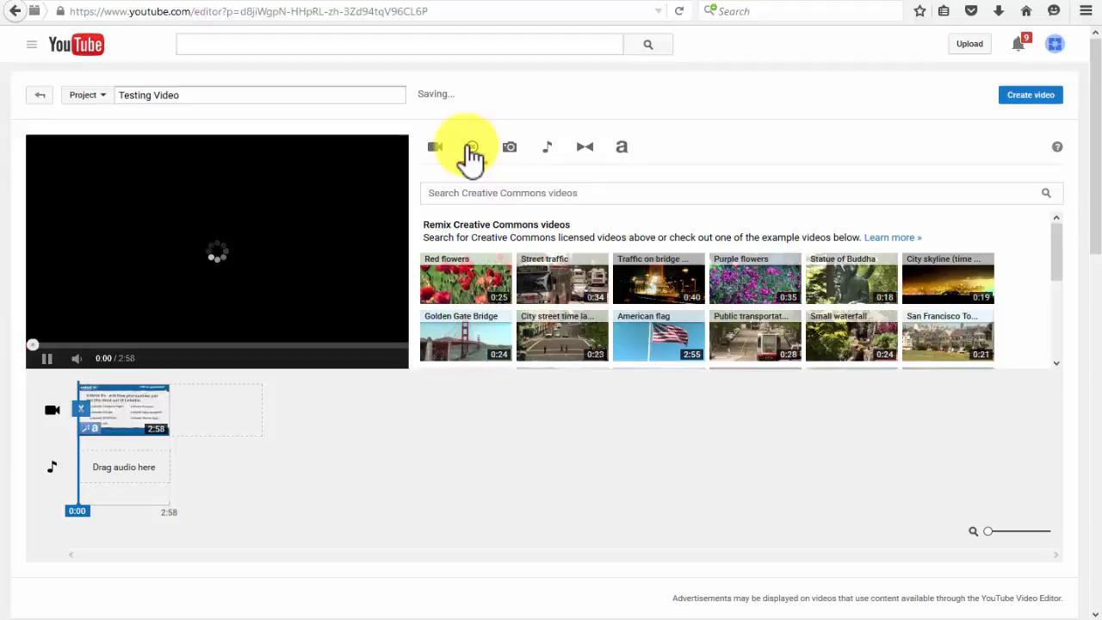
pyautogui.click(510, 146)
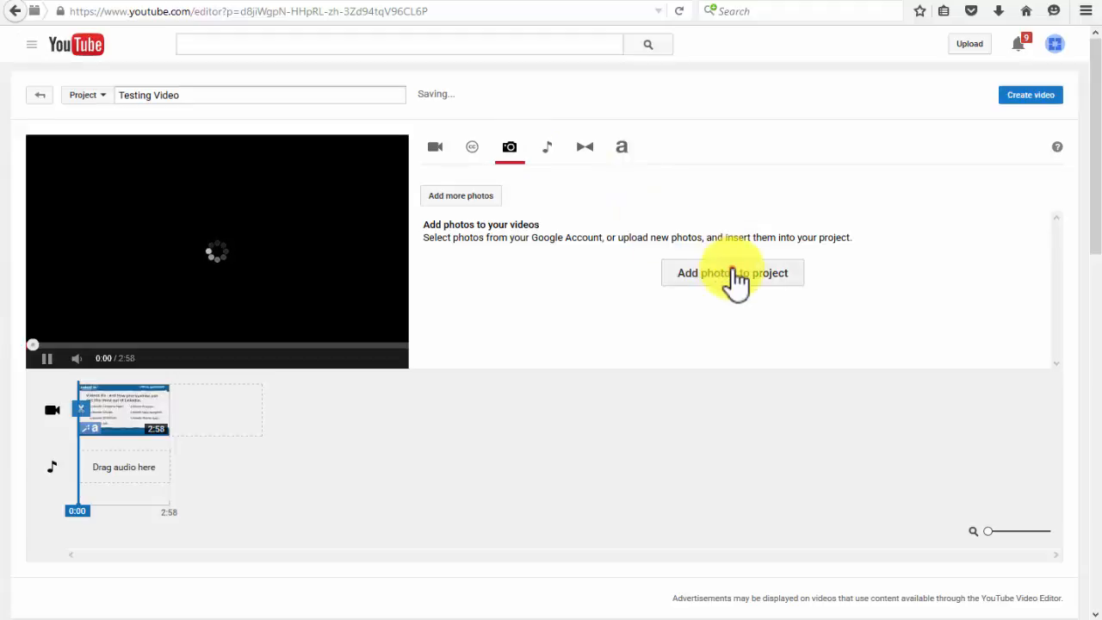
pyautogui.click(733, 272)
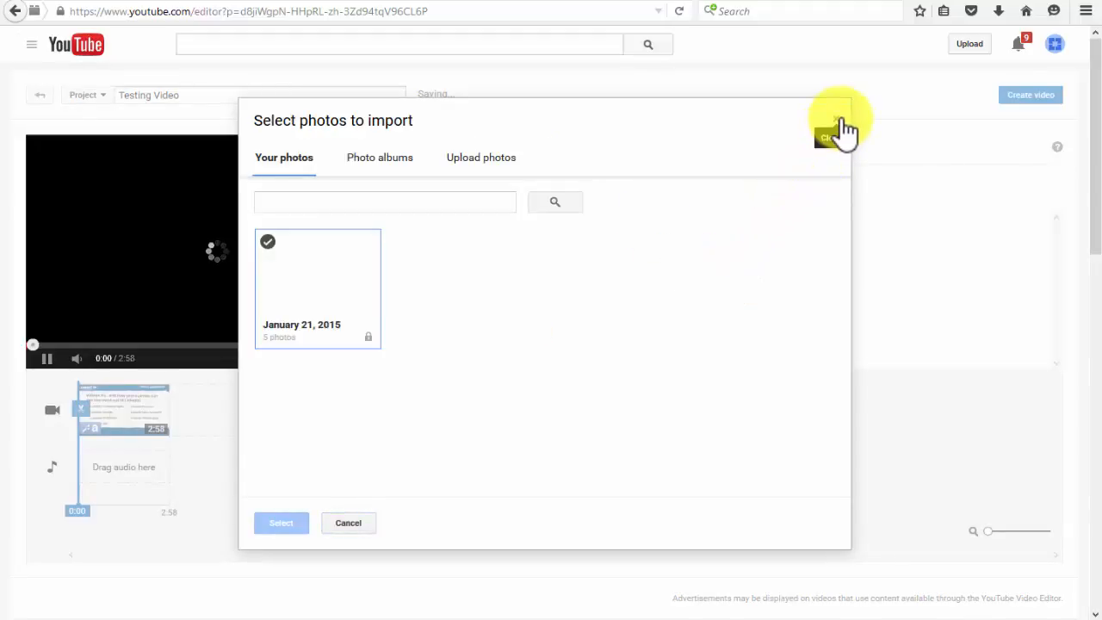
pyautogui.click(828, 118)
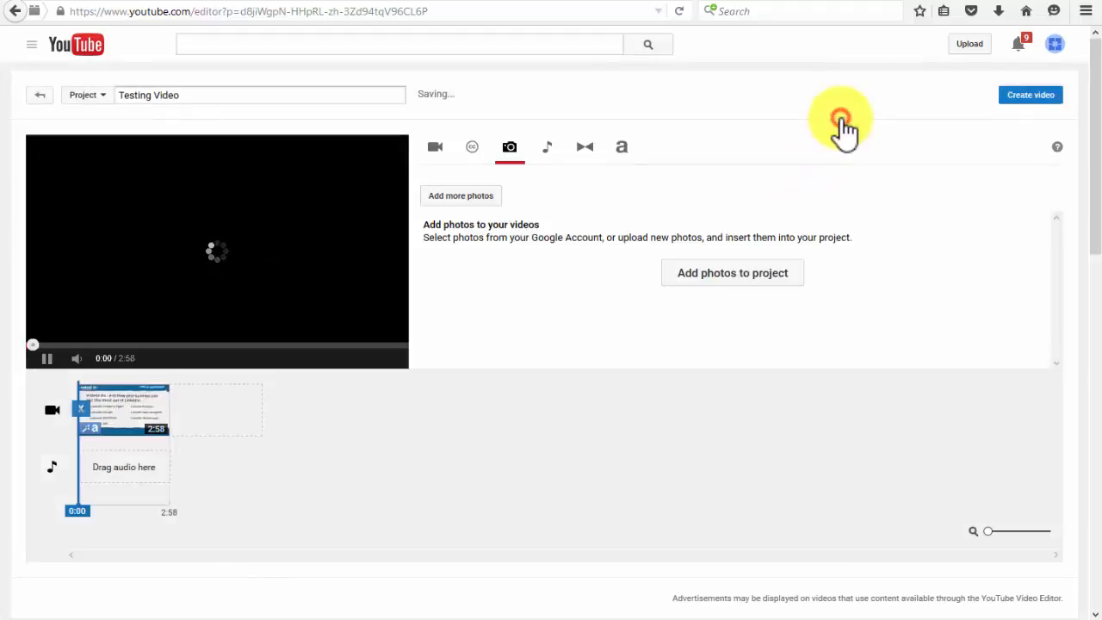
# - Add 'If I Had a Chicken' to the audio track, glance at Transitions and Titles, and zoom the timeline in
pyautogui.click(548, 146)
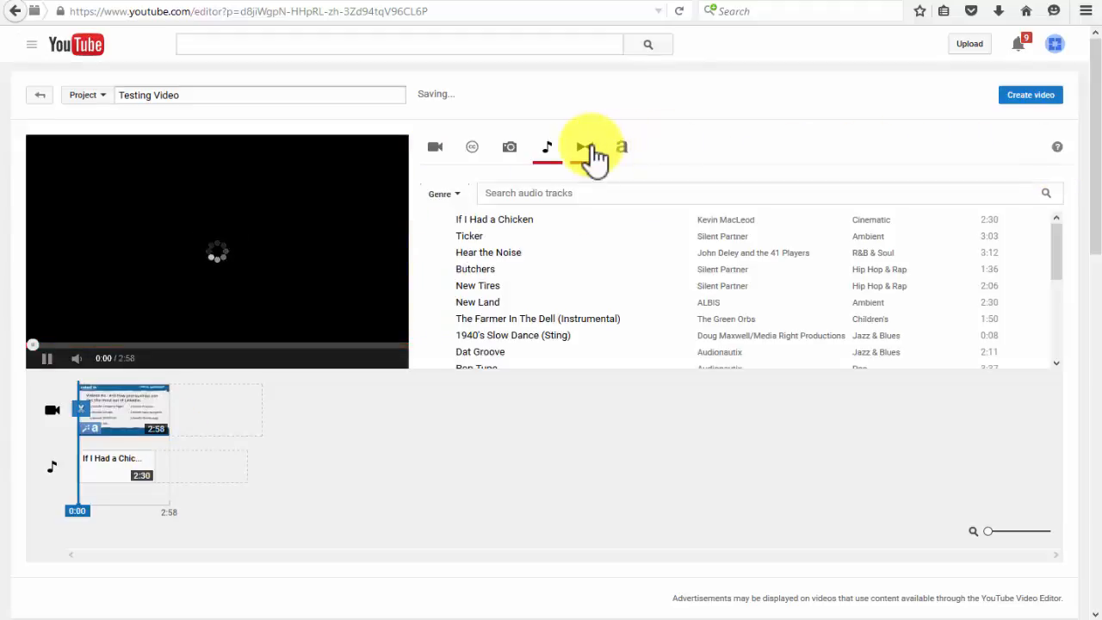
pyautogui.click(584, 146)
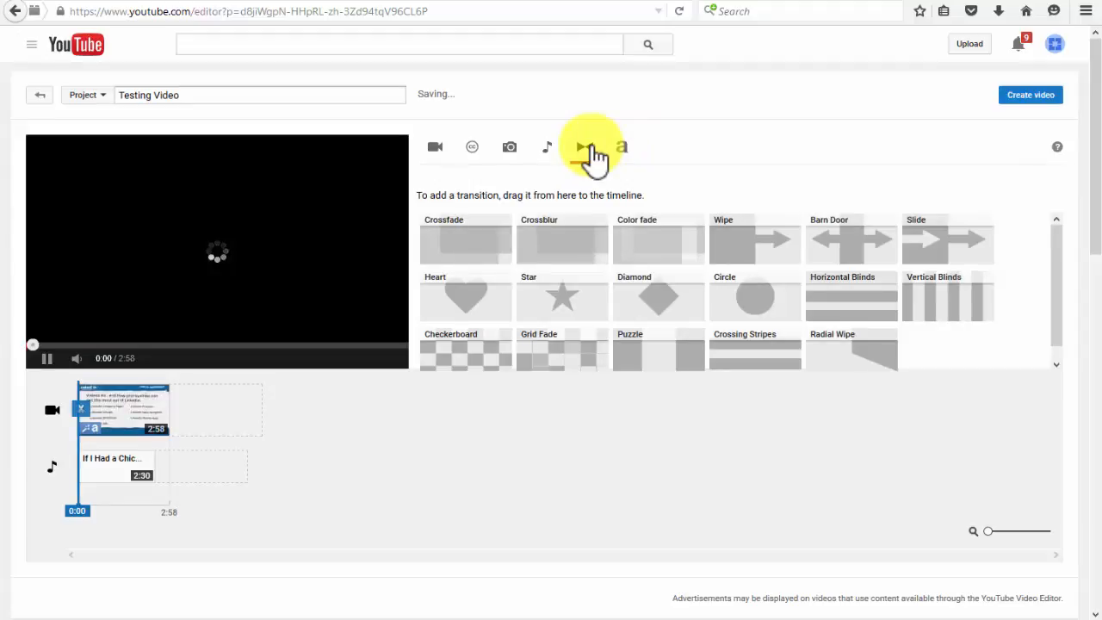
pyautogui.click(620, 147)
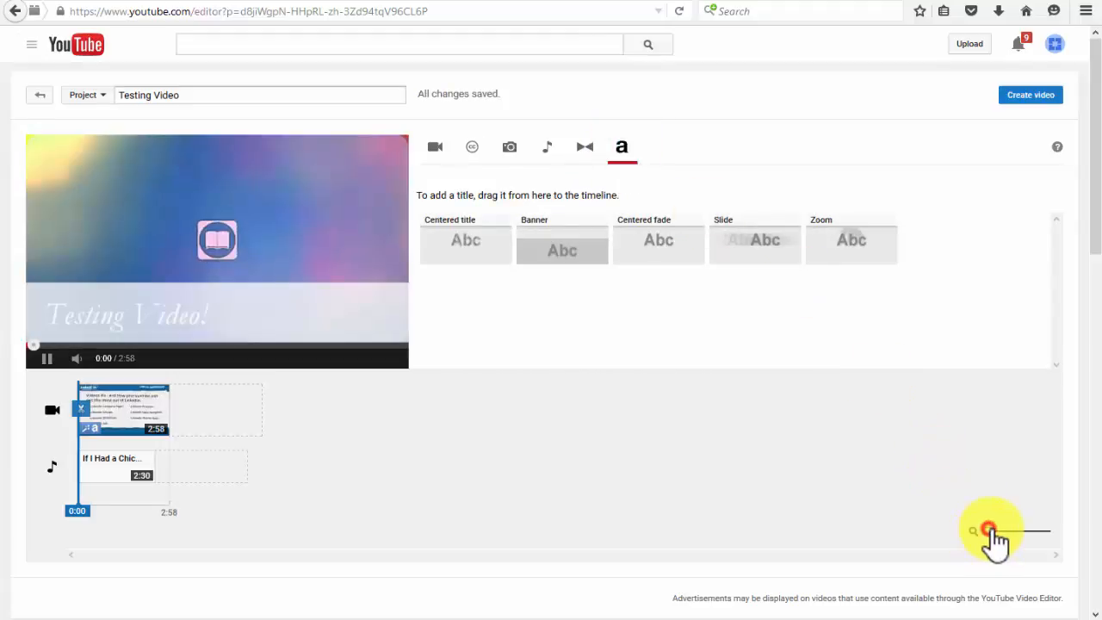
pyautogui.click(990, 527)
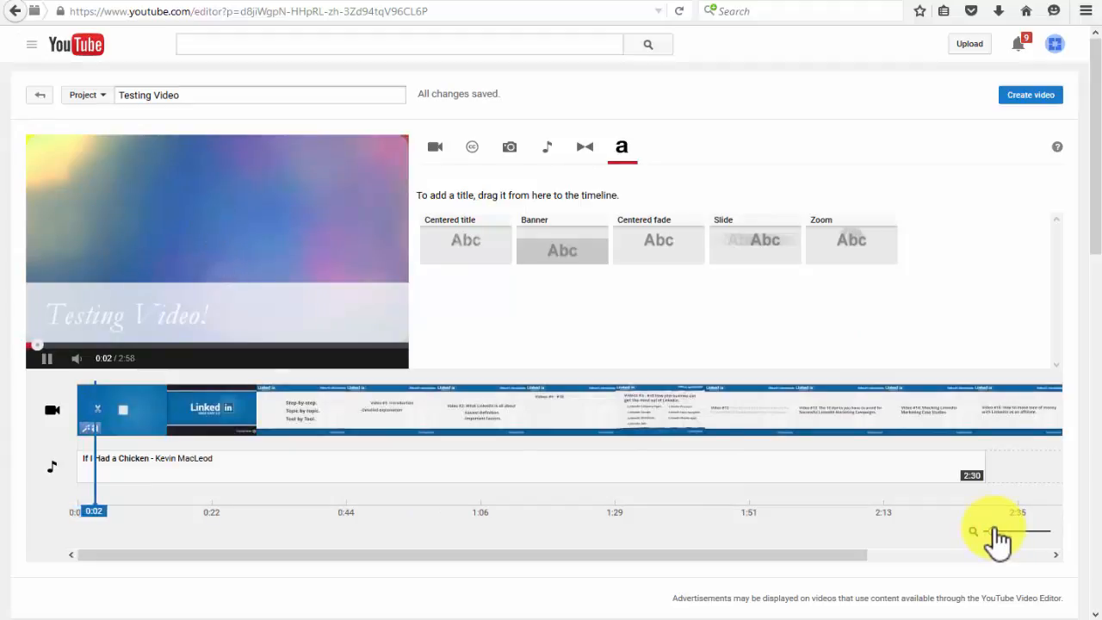